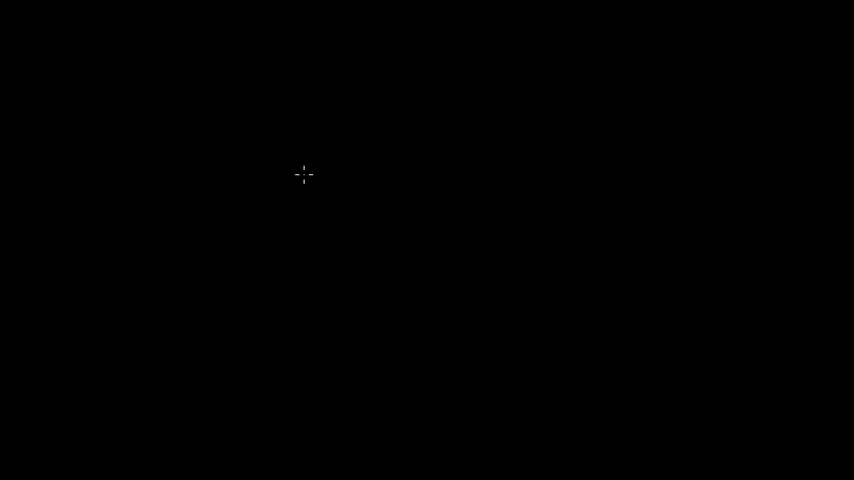
pyautogui.moveTo(324, 248)
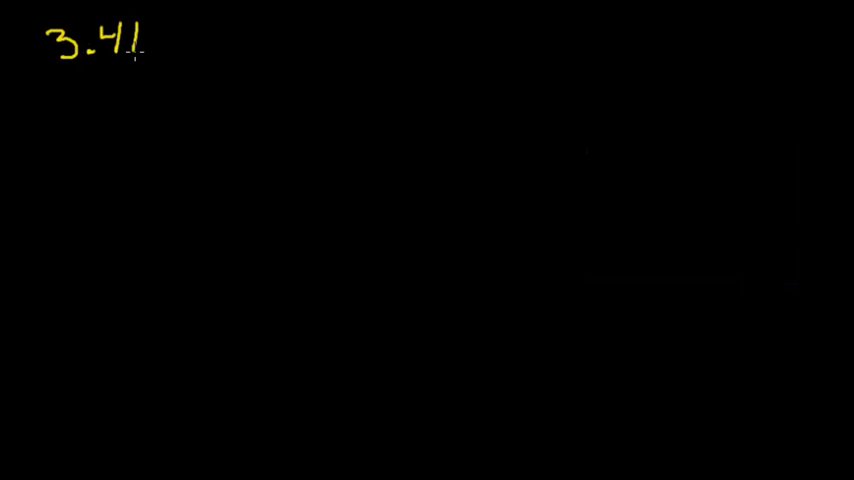
pyautogui.write('< m')
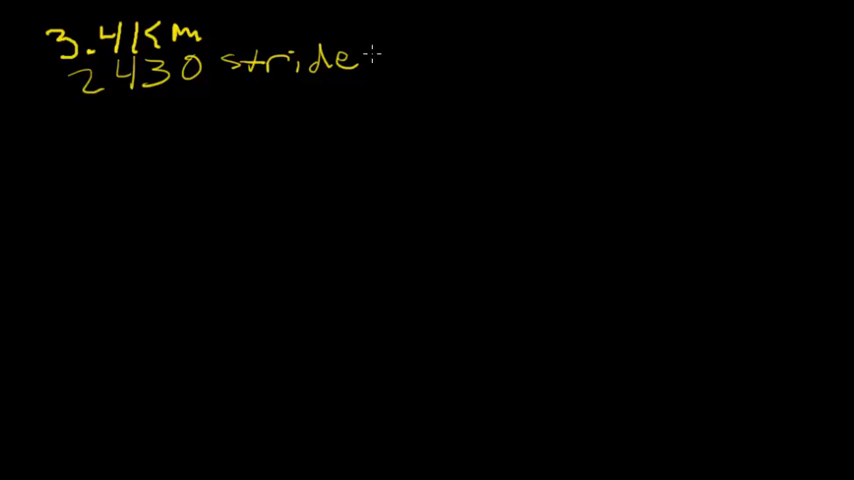
pyautogui.write('s')
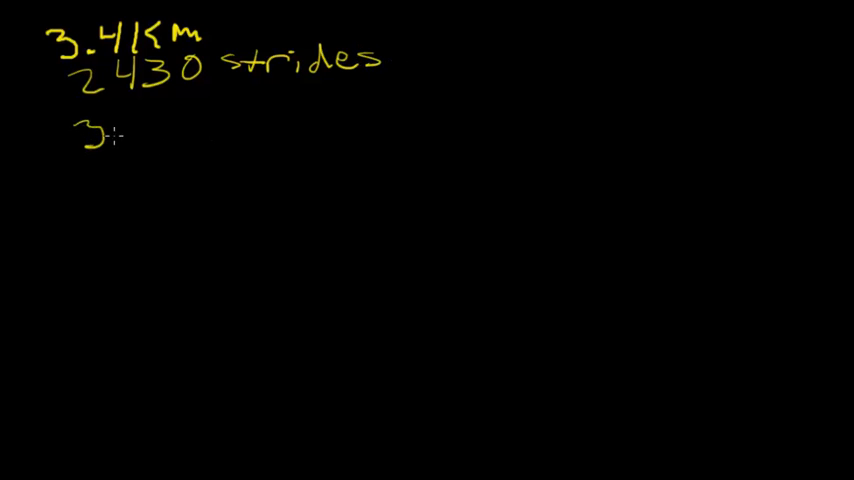
pyautogui.write('.4')
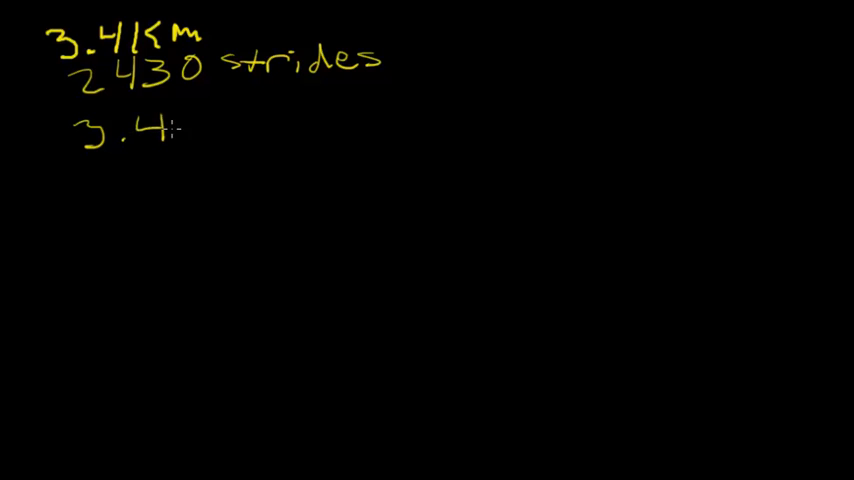
pyautogui.write('Km x 10')
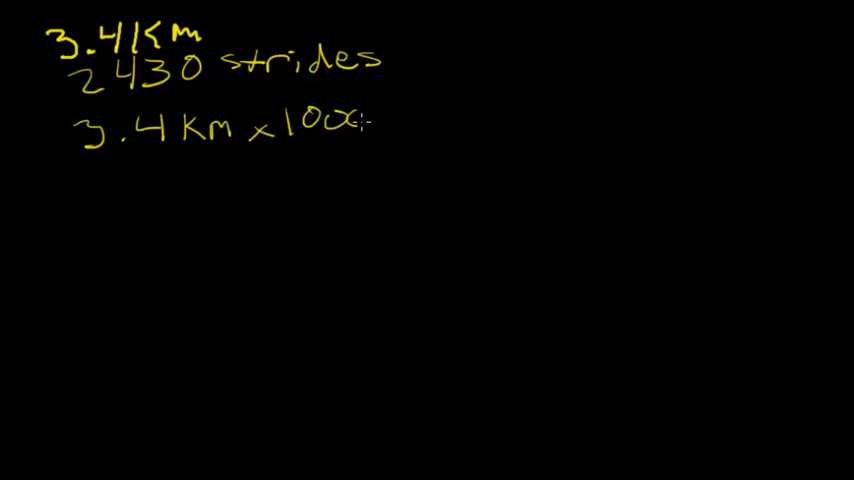
pyautogui.write('0m=3')
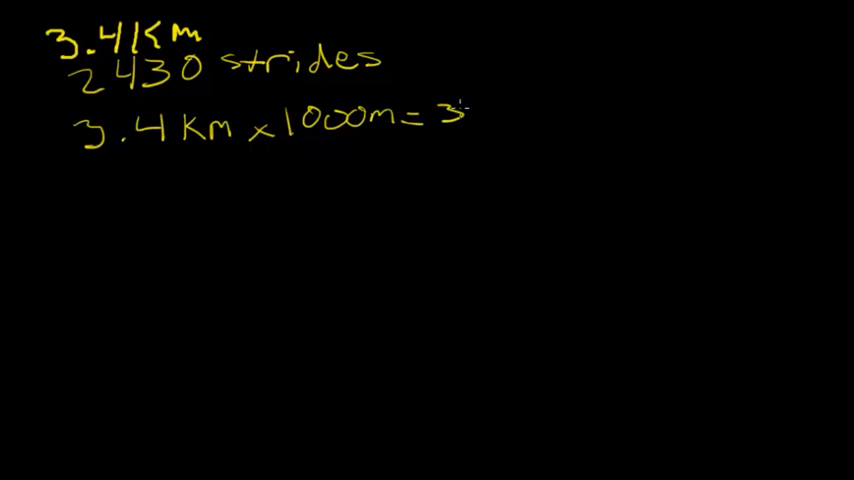
pyautogui.write('3400 m')
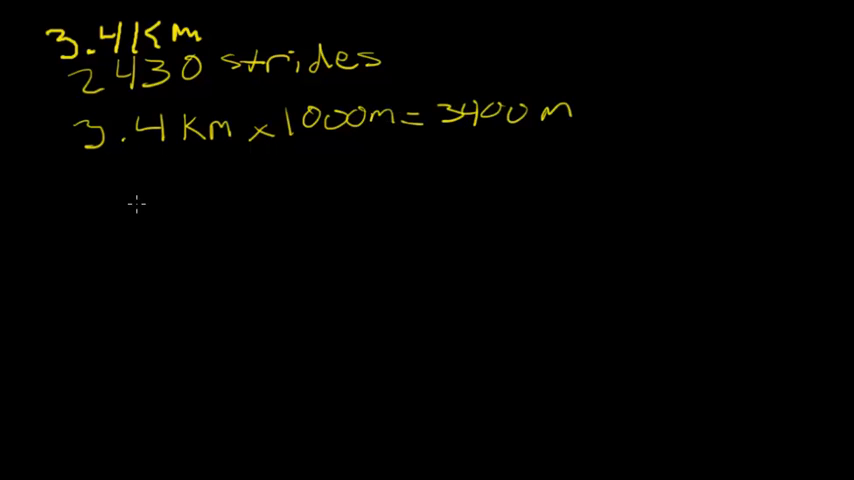
pyautogui.moveTo(88, 200)
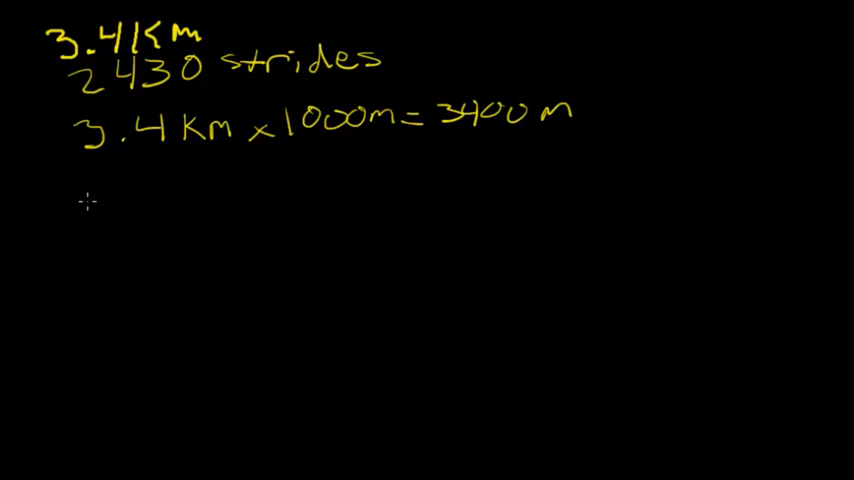
pyautogui.moveTo(88, 190)
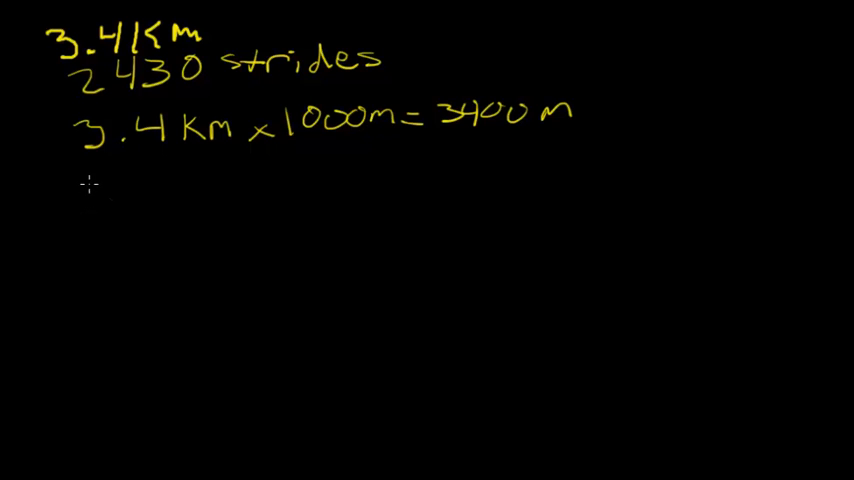
pyautogui.write('34')
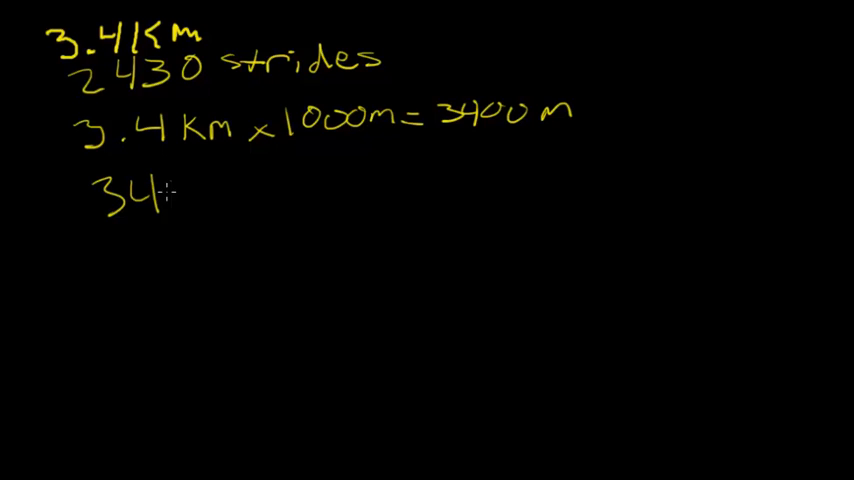
pyautogui.write('00m÷2430 -')
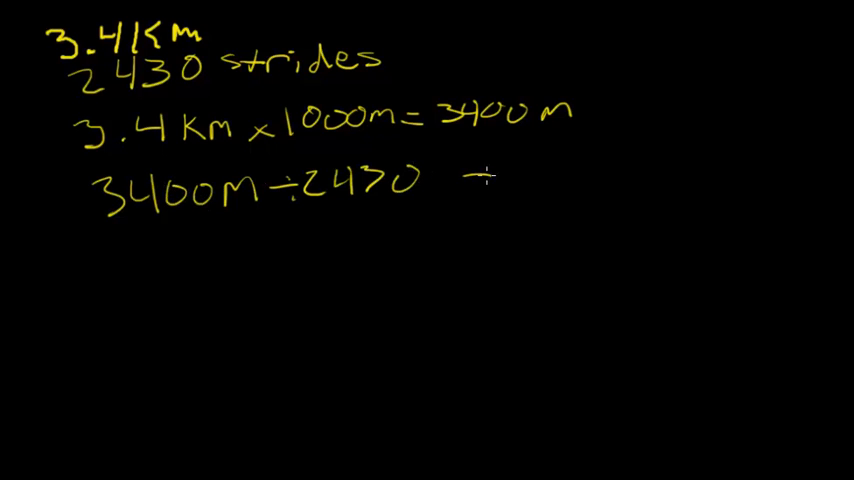
pyautogui.write('=1.4m')
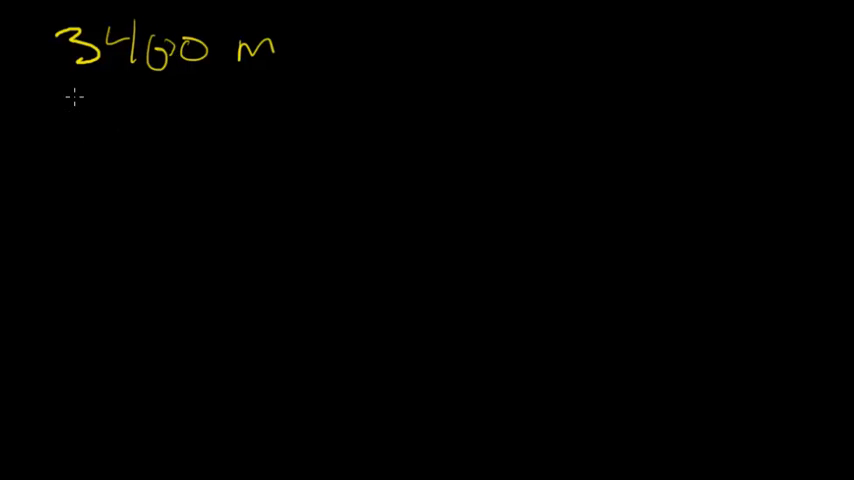
pyautogui.write('42m x')
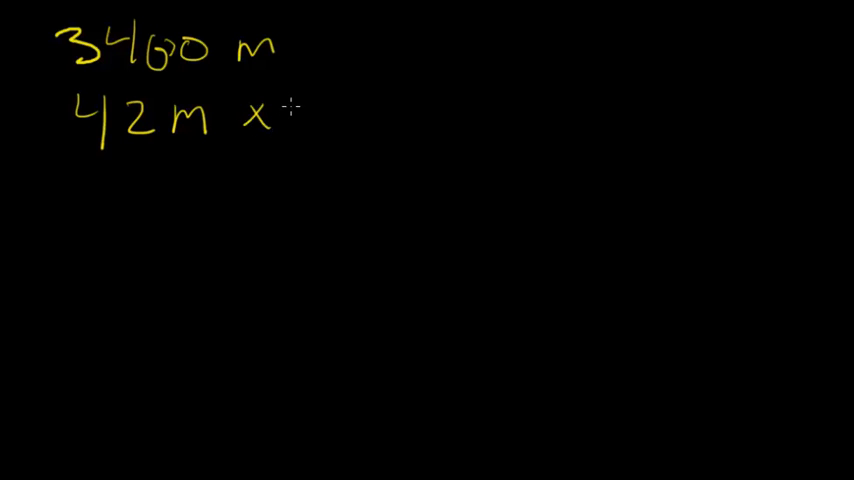
pyautogui.write('60s=')
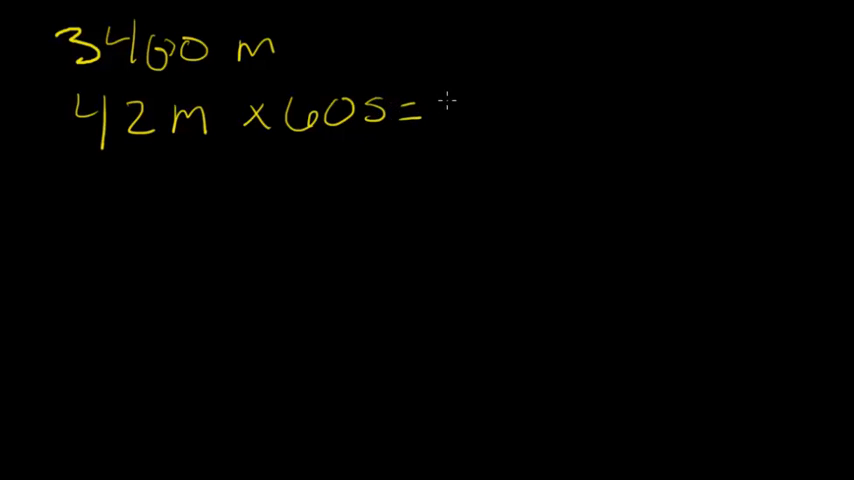
pyautogui.write('2520 s')
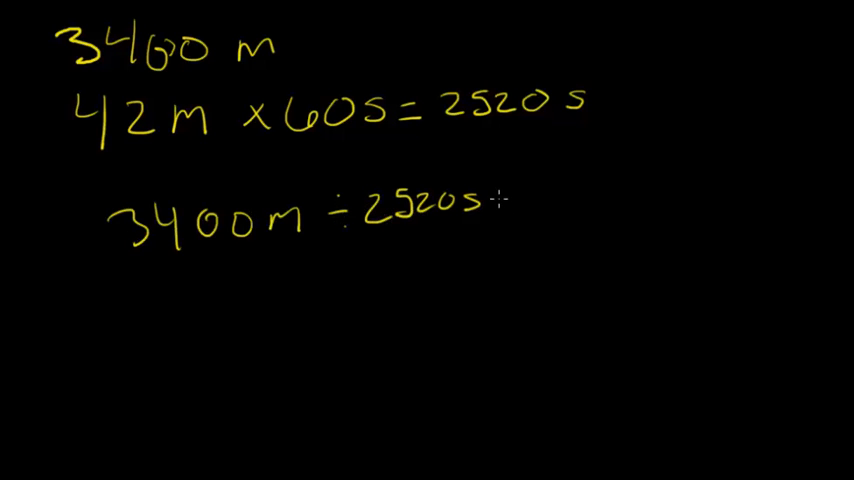
pyautogui.write('= 1')
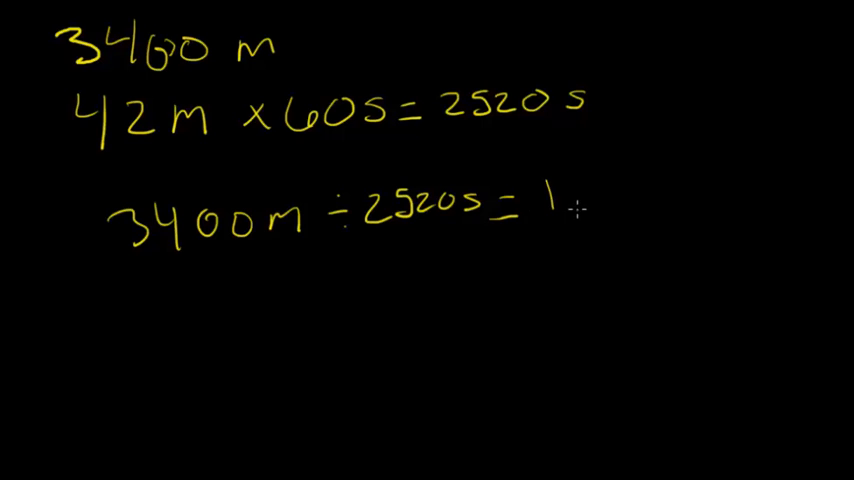
pyautogui.write('.35')
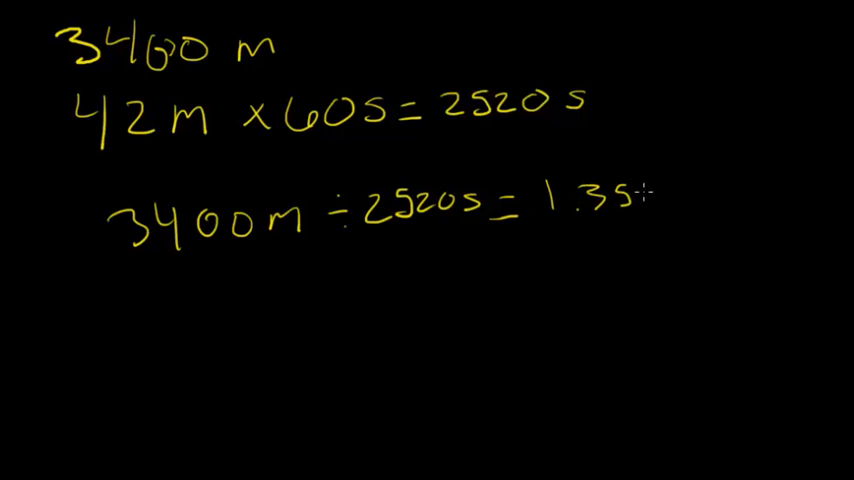
pyautogui.write('m/s')
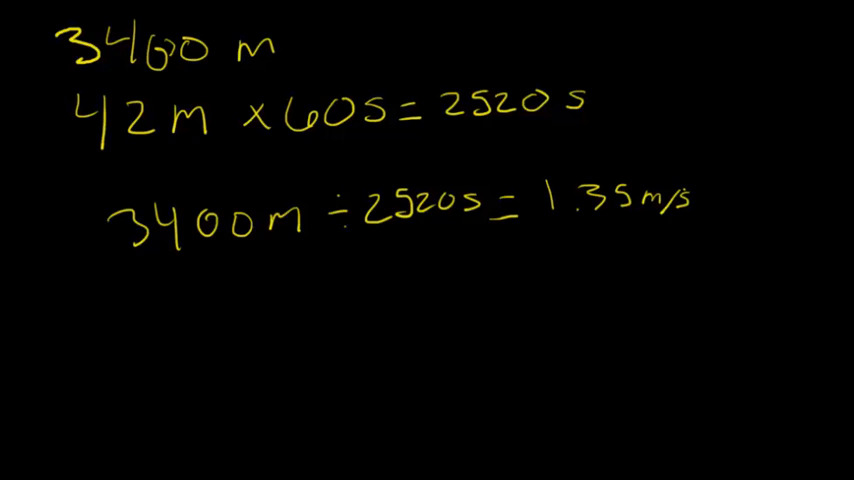